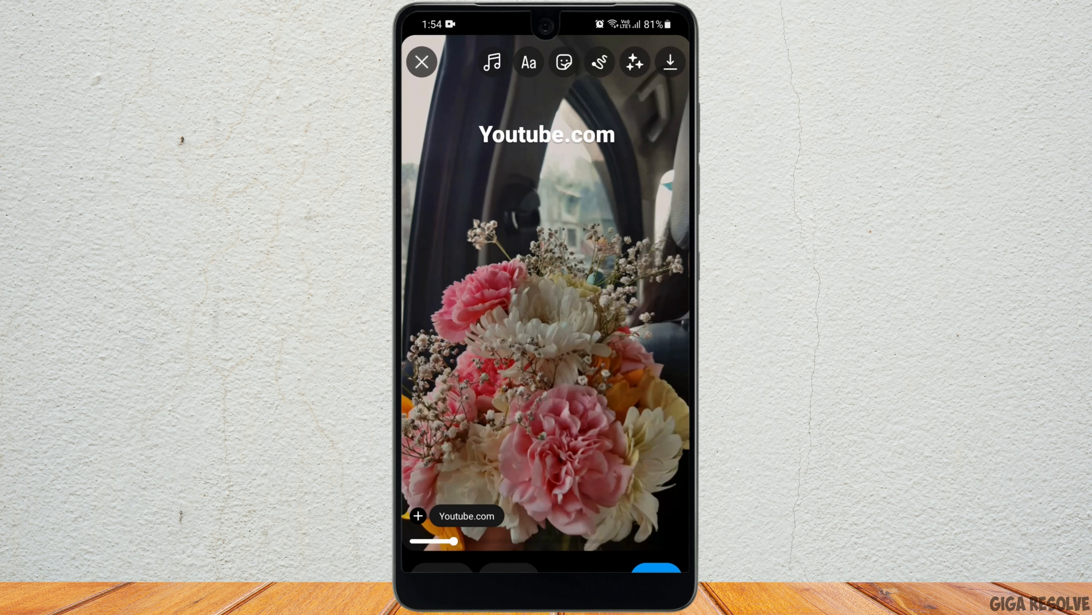
- From the story editor, reach the external-link URL field via Edit Profile, then return to the profile without adding a link
click(564, 61)
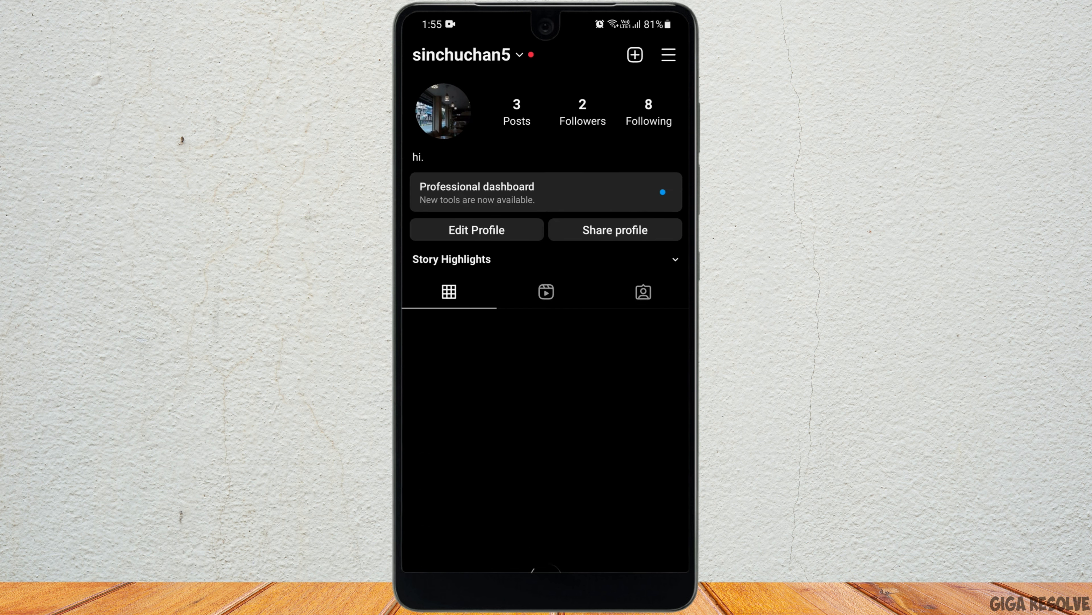
click(477, 229)
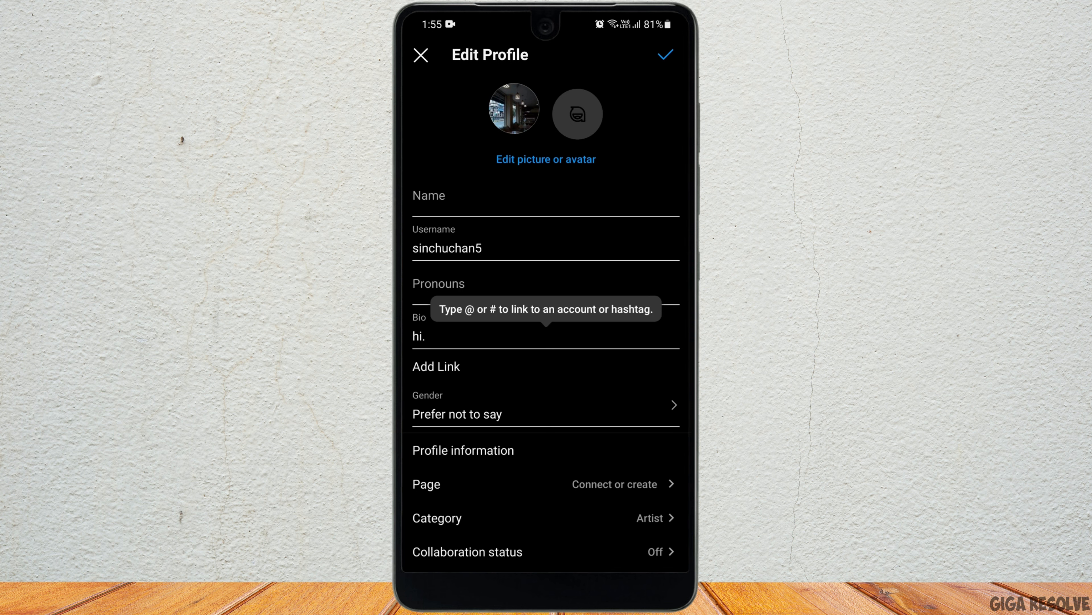
click(436, 366)
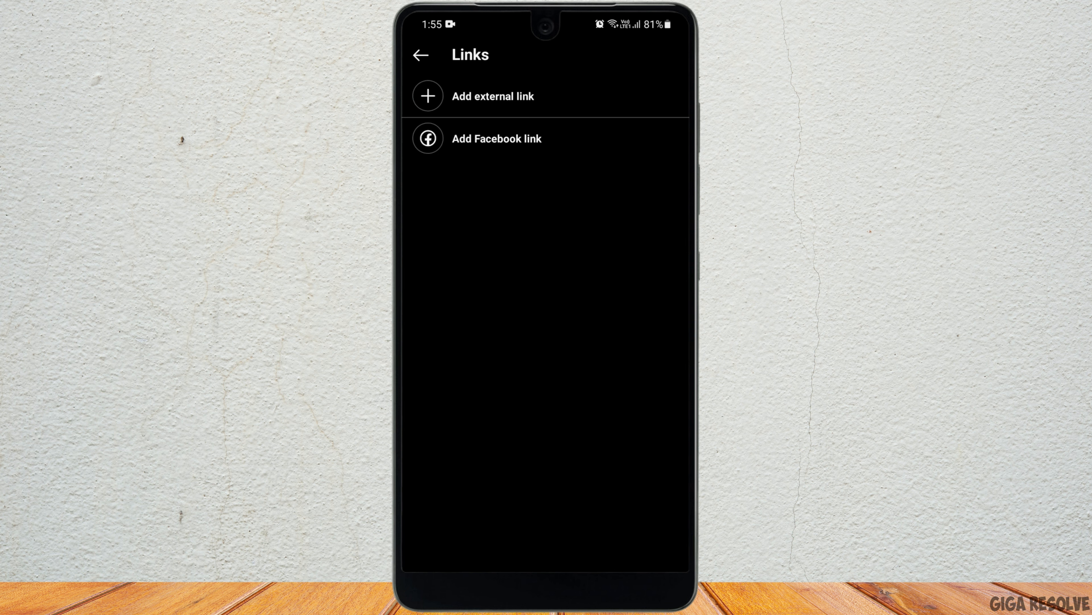
click(493, 96)
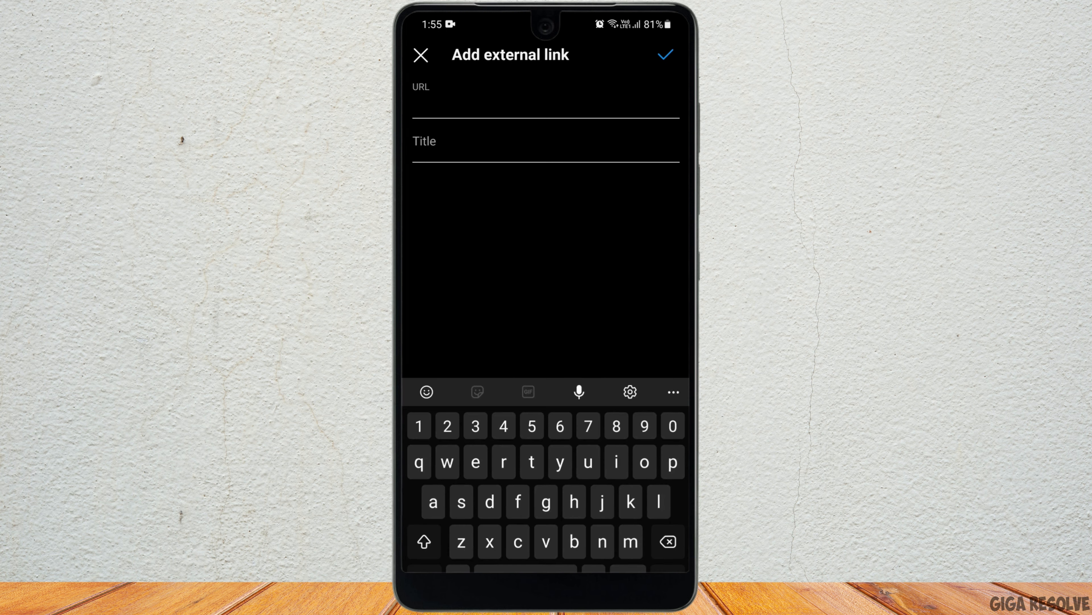
click(546, 105)
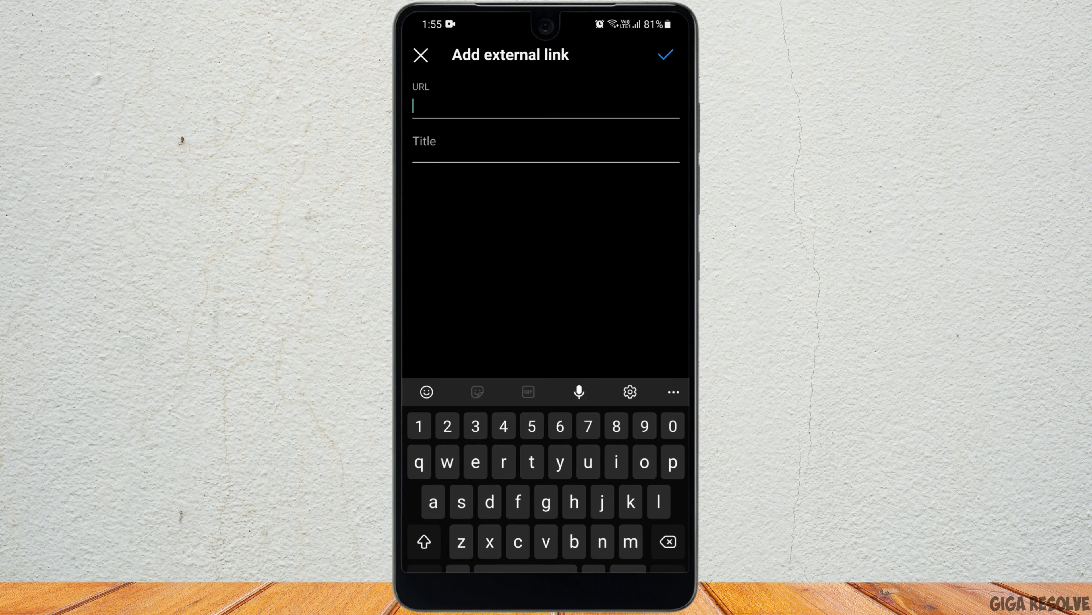
click(419, 56)
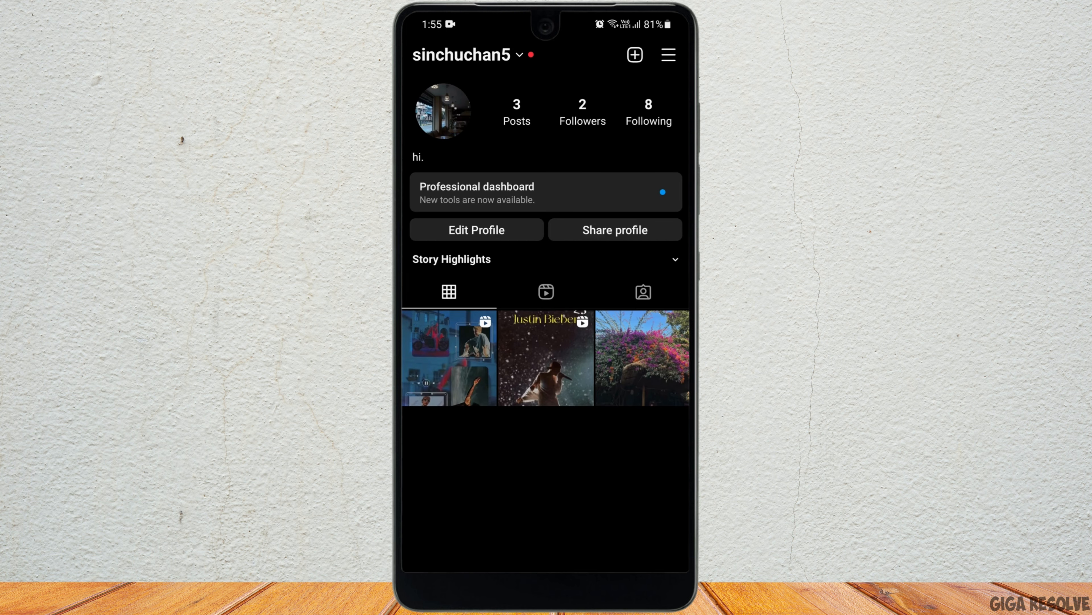